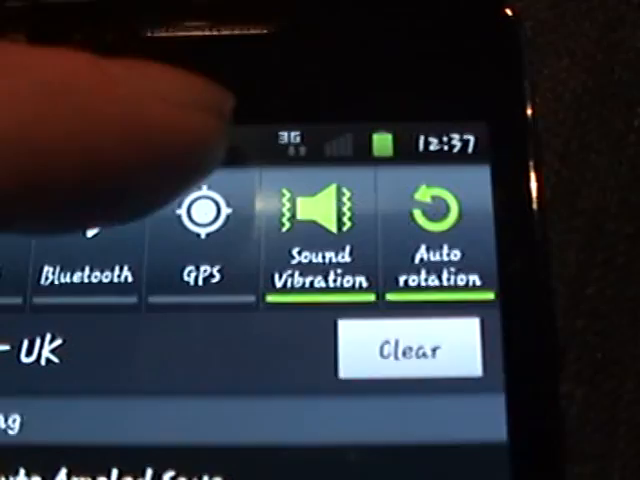
Switch GPS on from the quick-settings toggle, then launch GPS Test from the app drawer
left_click(200, 210)
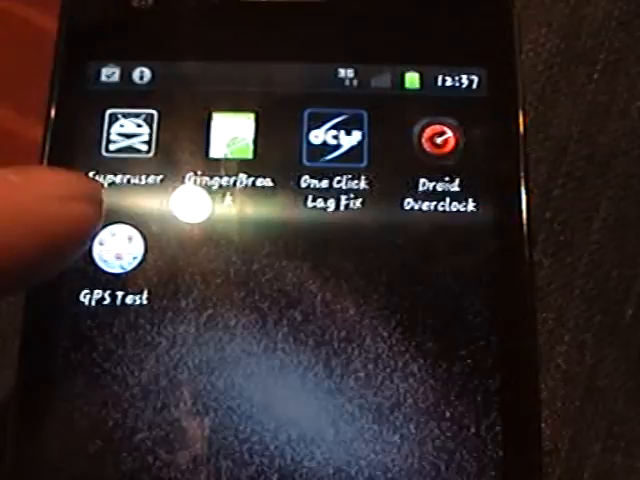
left_click(114, 252)
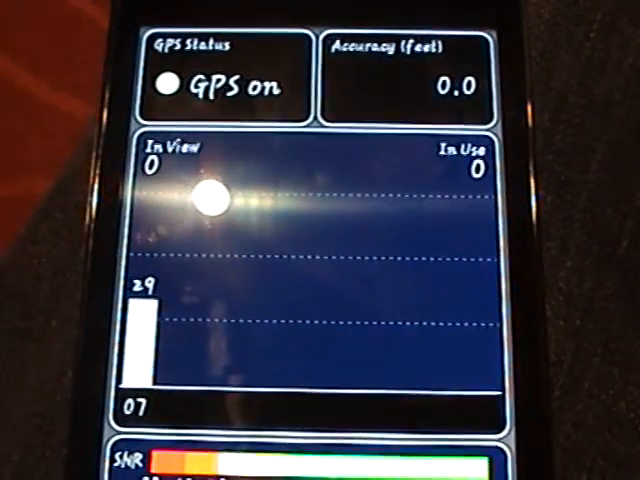